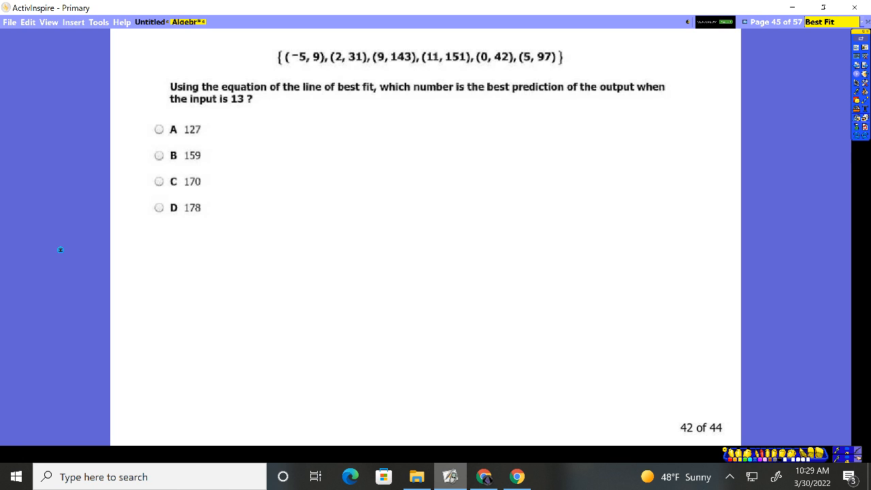
Circle 'best fit', write x = 13 and y =, underline (9,143) and (11,151), and strike out choice A
{"action": "left_click_drag", "start_coordinate": [334, 95], "coordinate": [374, 81]}
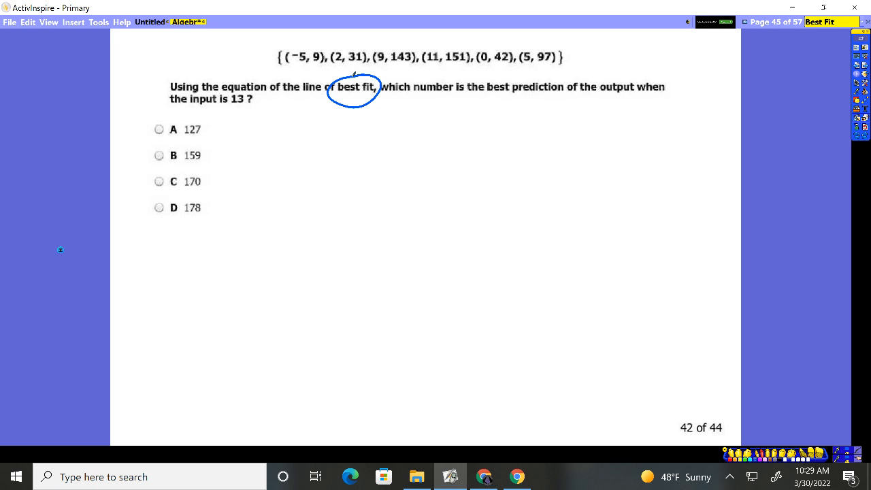
{"action": "left_click_drag", "start_coordinate": [292, 134], "coordinate": [357, 133]}
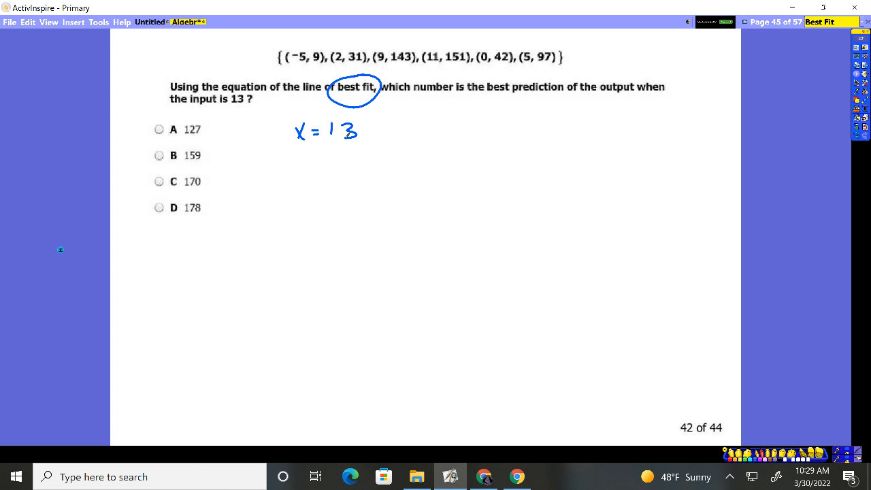
{"action": "left_click_drag", "start_coordinate": [395, 126], "coordinate": [424, 136]}
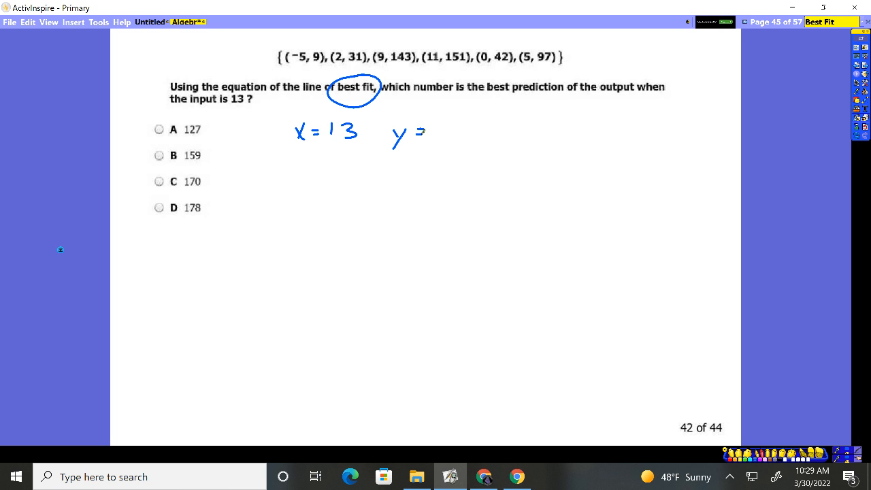
{"action": "left_click_drag", "start_coordinate": [425, 65], "coordinate": [468, 65]}
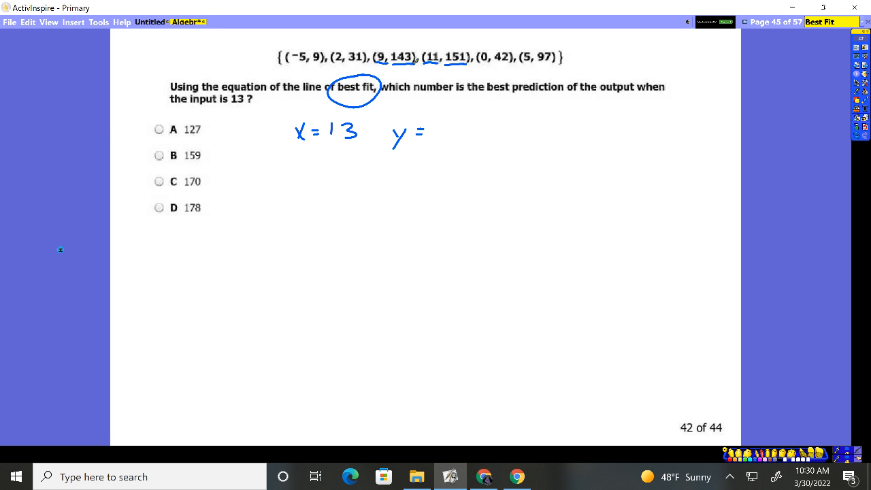
{"action": "left_click_drag", "start_coordinate": [151, 122], "coordinate": [217, 139]}
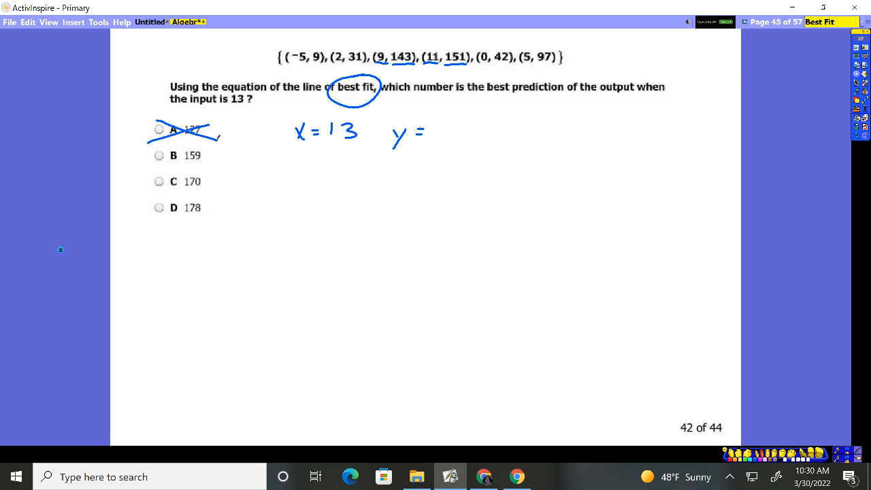
Switch to the Desmos graphing calculator to enter the six data points into an x1/y1 table
{"action": "left_click", "coordinate": [485, 477]}
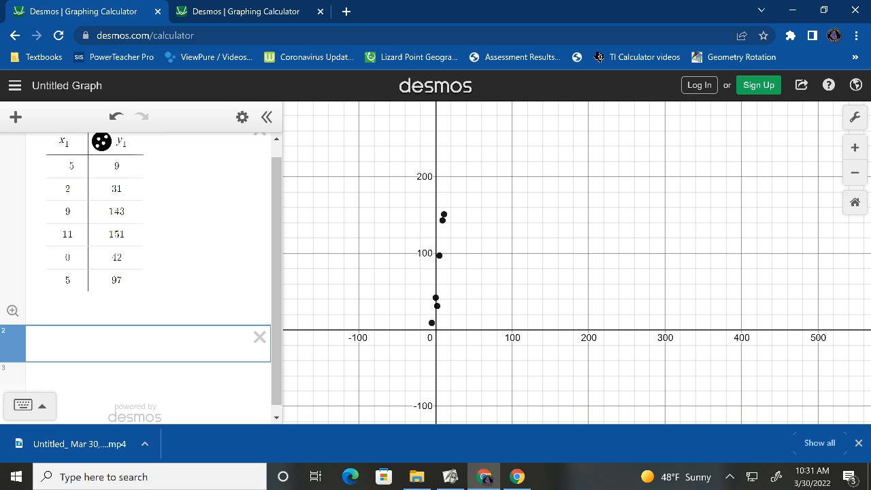
Enter the regression y1 ~ mx1, fitting a line through the points (m ≈ 13.18, R² ≈ 0.51)
{"action": "type", "text": "y1"}
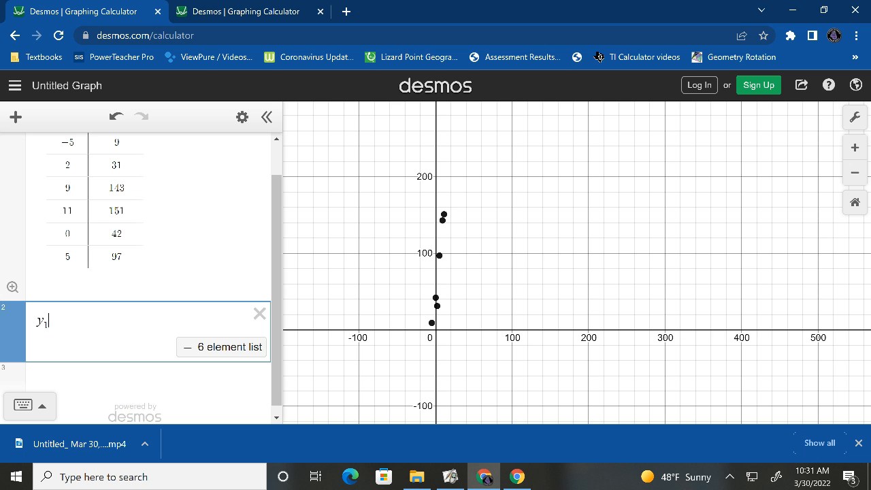
{"action": "type", "text": "~"}
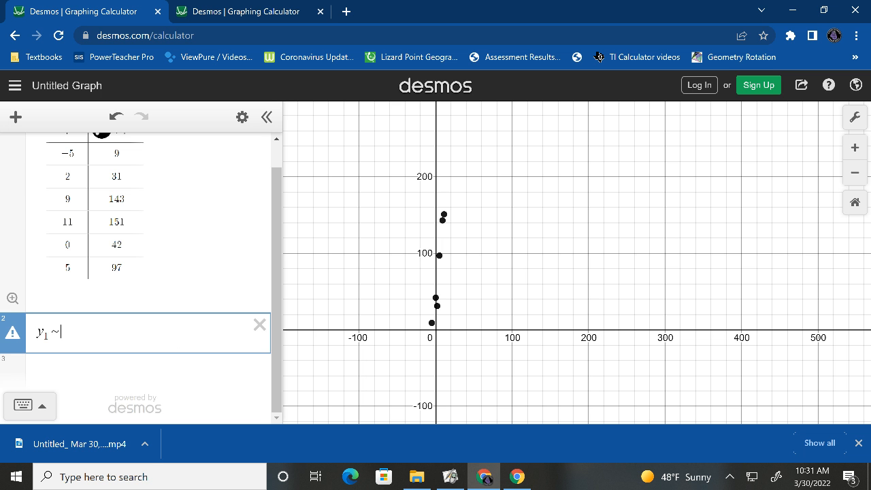
{"action": "type", "text": "mx_1"}
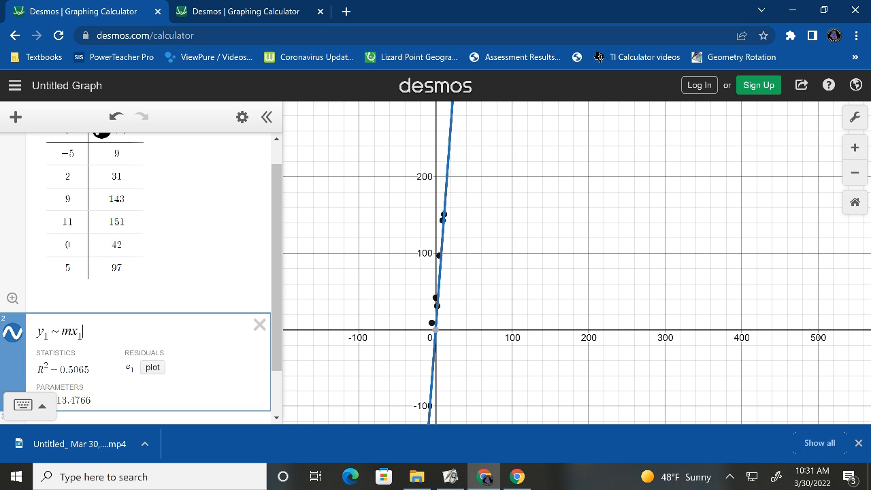
Append + b so the fit becomes y1 ~ mx1 + b with m ≈ 9.785 and b ≈ 42.95
{"action": "type", "text": "+ b"}
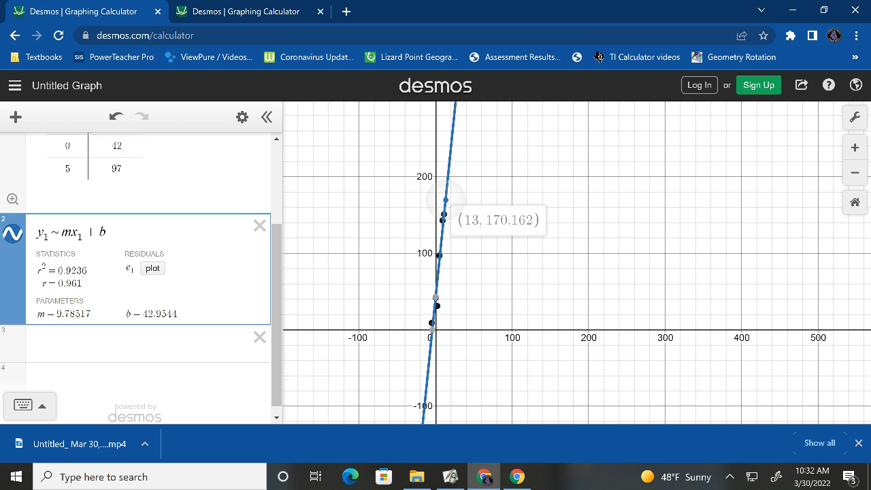
Add the vertical line x = 13 and zoom in where it crosses the regression near 150–170
{"action": "left_click", "coordinate": [136, 343]}
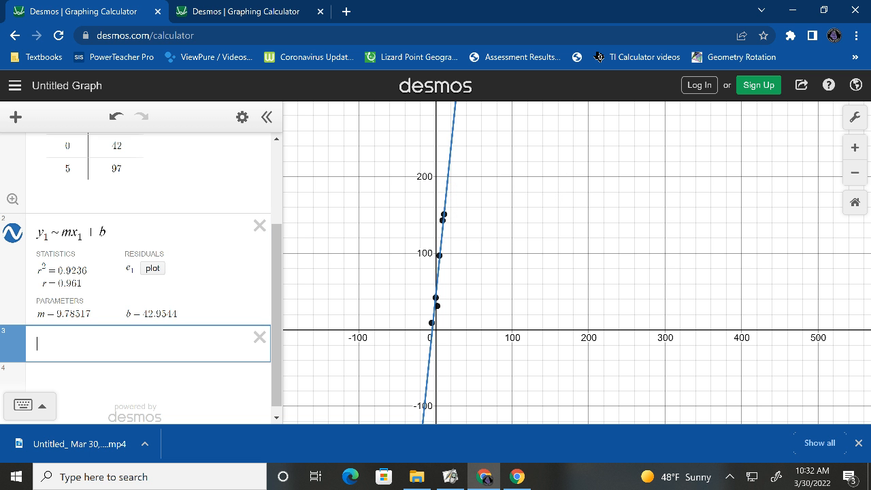
{"action": "type", "text": "x"}
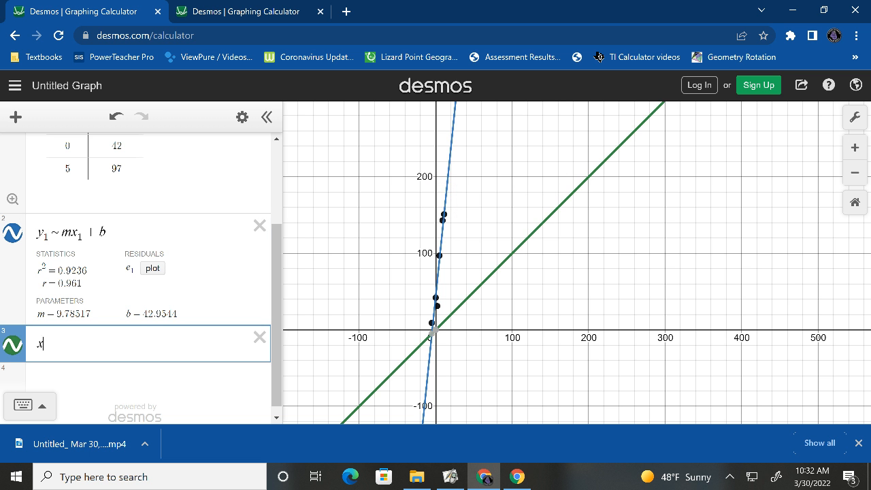
{"action": "type", "text": "13"}
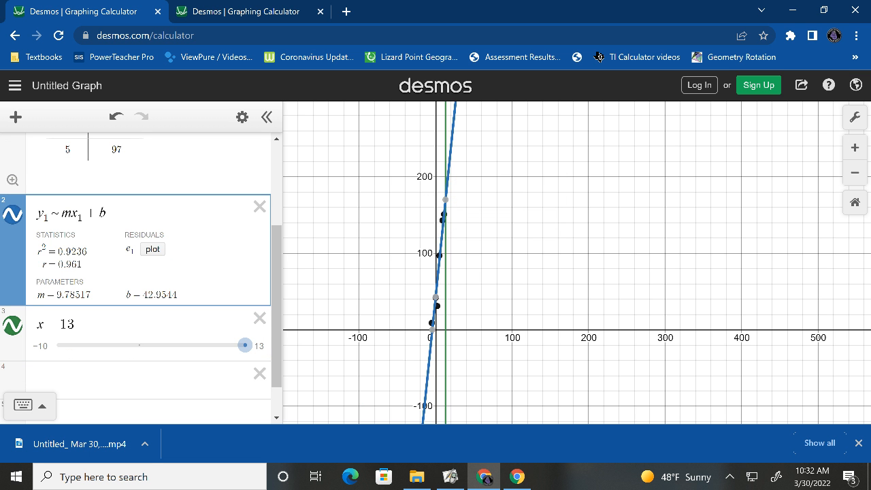
{"action": "left_click", "coordinate": [445, 199]}
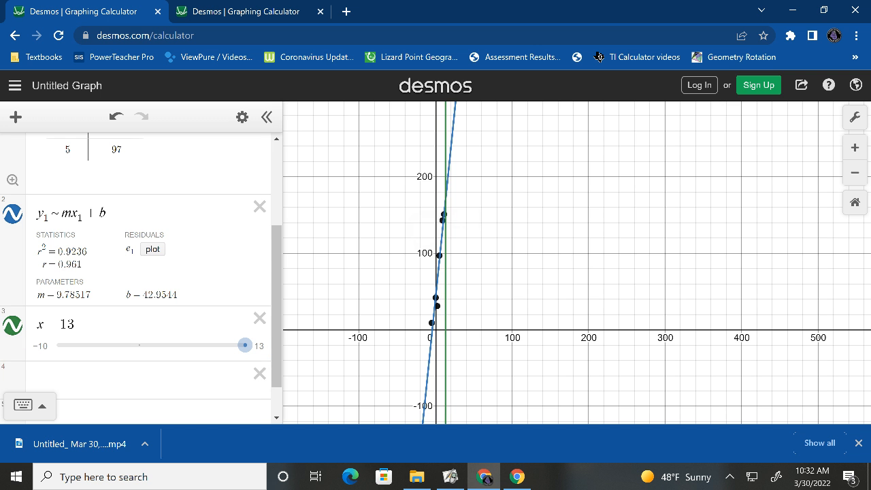
{"action": "mouse_move", "coordinate": [381, 260]}
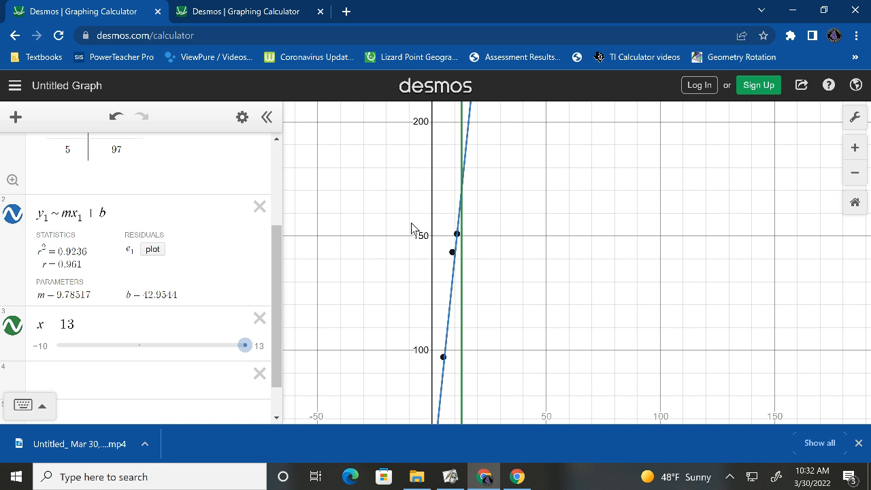
{"action": "mouse_move", "coordinate": [393, 237]}
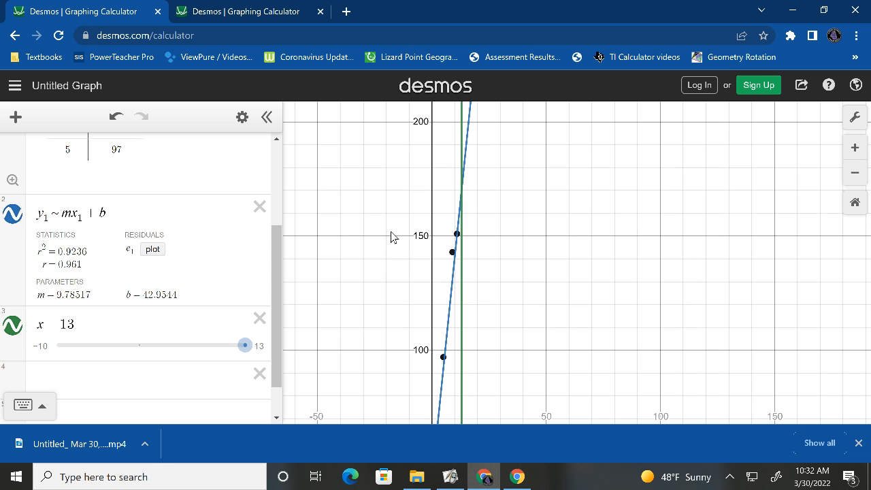